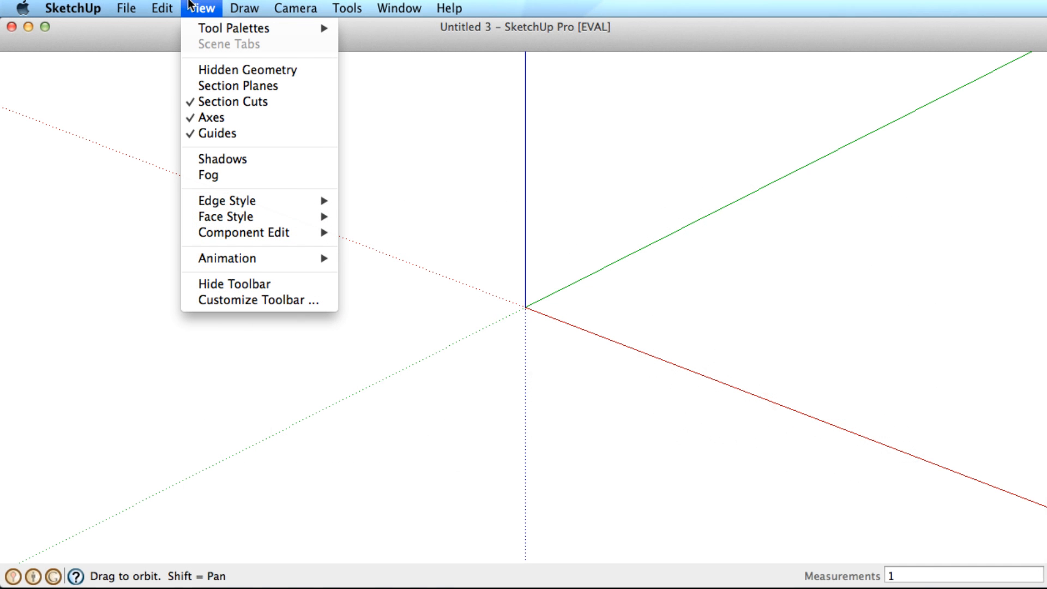
mouse_move(250, 29)
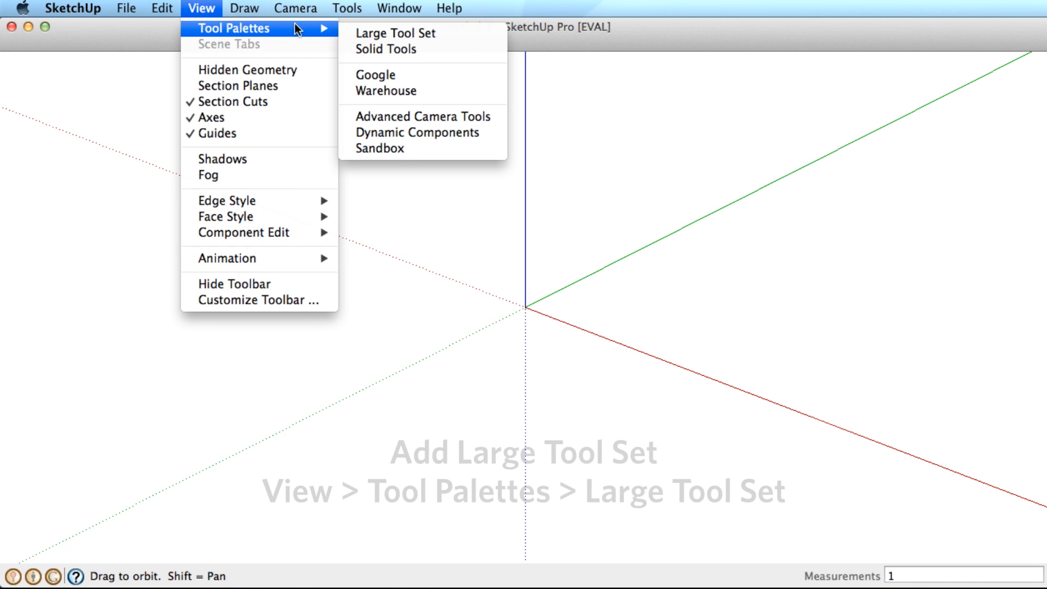
mouse_move(412, 34)
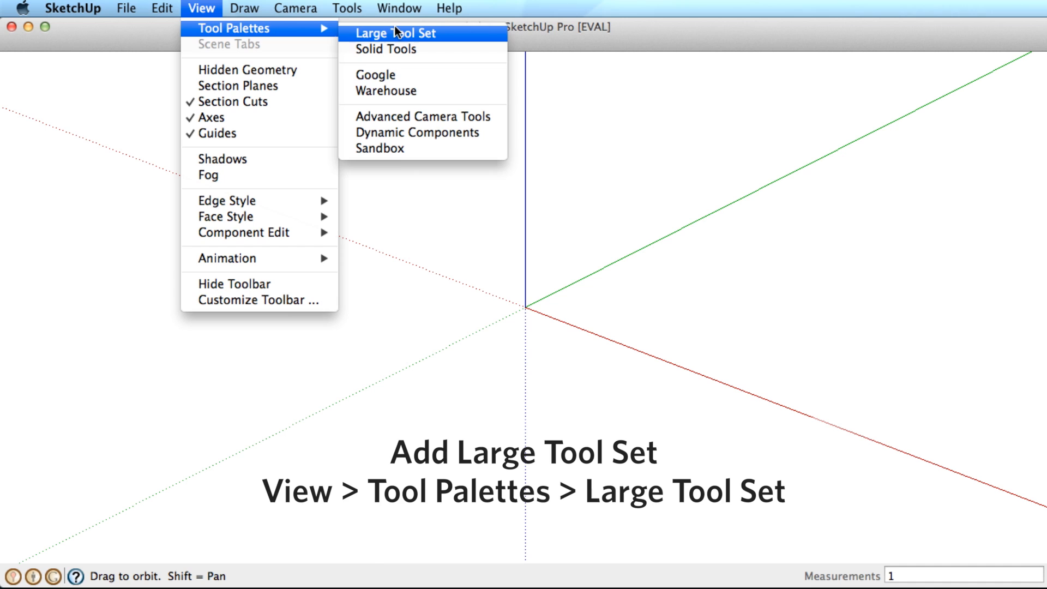
Add the Large Tool Set palette to the workspace via View > Tool Palettes.
click(400, 33)
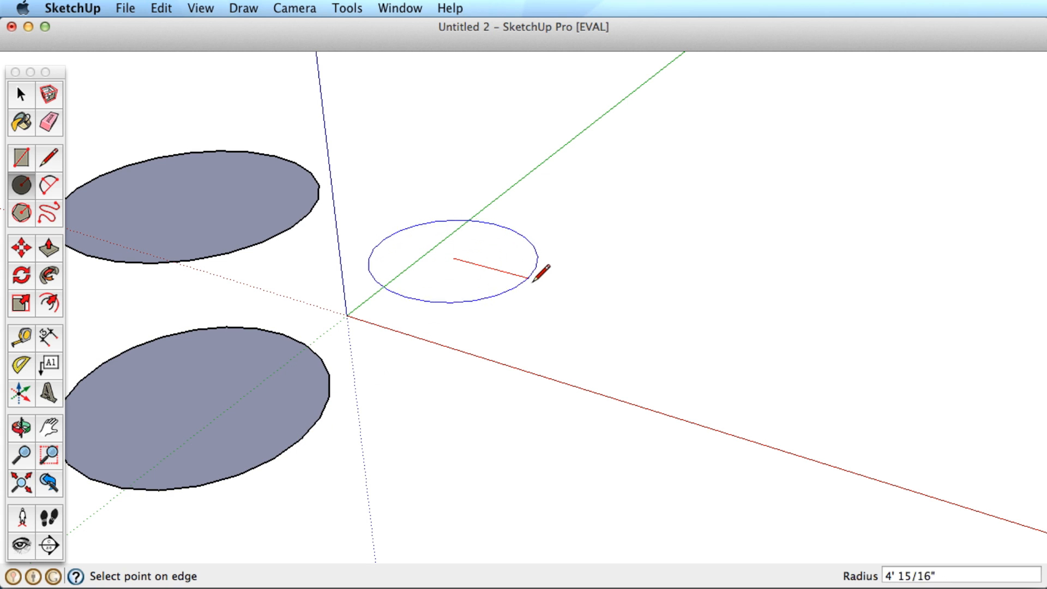
Finish an eight-sided circle outline on the ground plane near the axes origin.
click(451, 261)
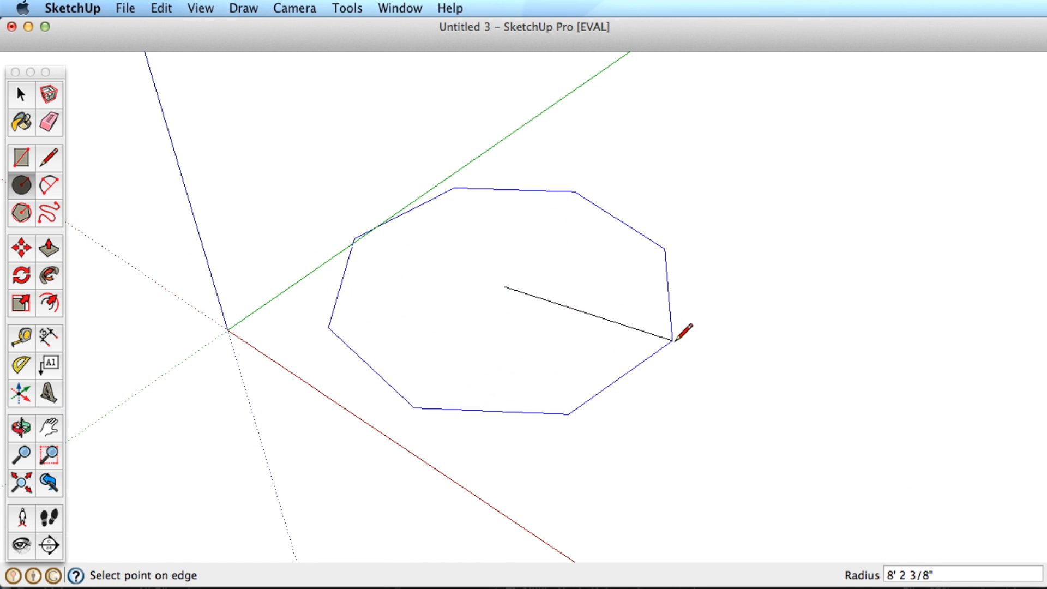
mouse_move(651, 342)
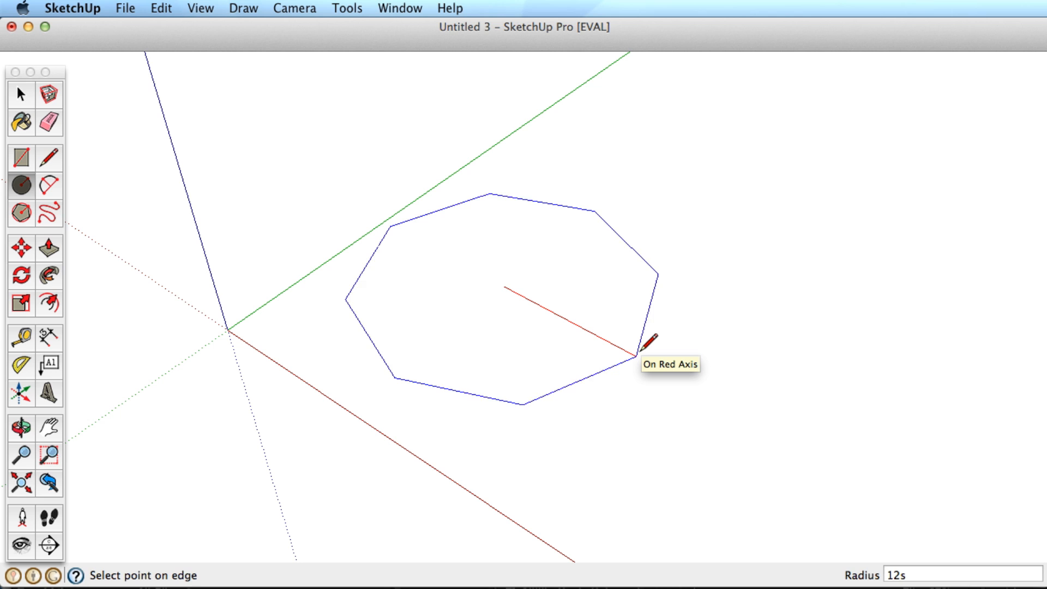
Complete a 12-segment circle with its radius point set along the red axis.
click(642, 349)
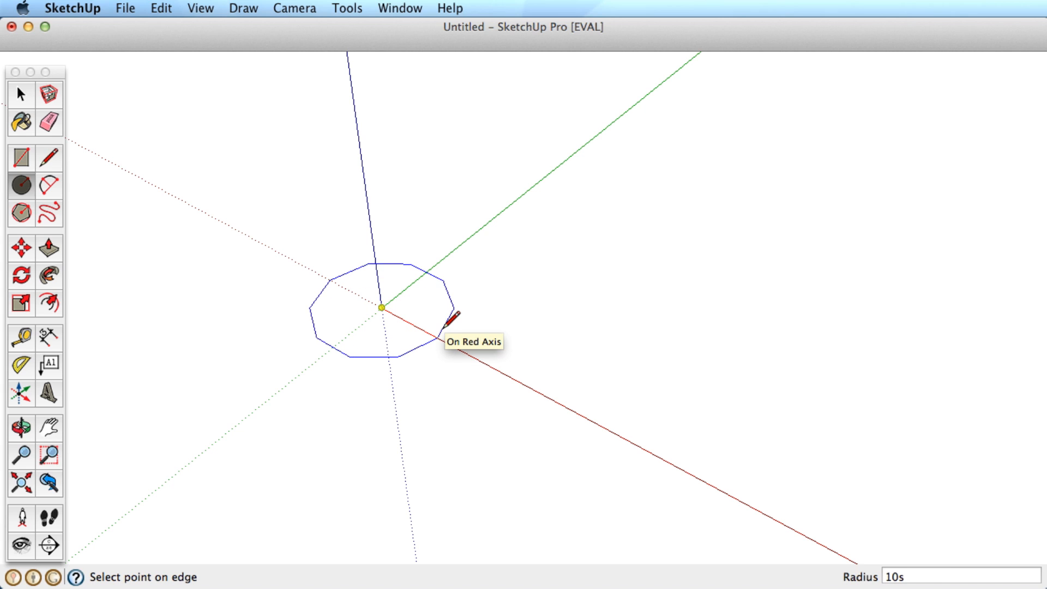
Finish the 10-sided circle of radius 48 at the origin and push/pull it up into a cylinder.
click(452, 320)
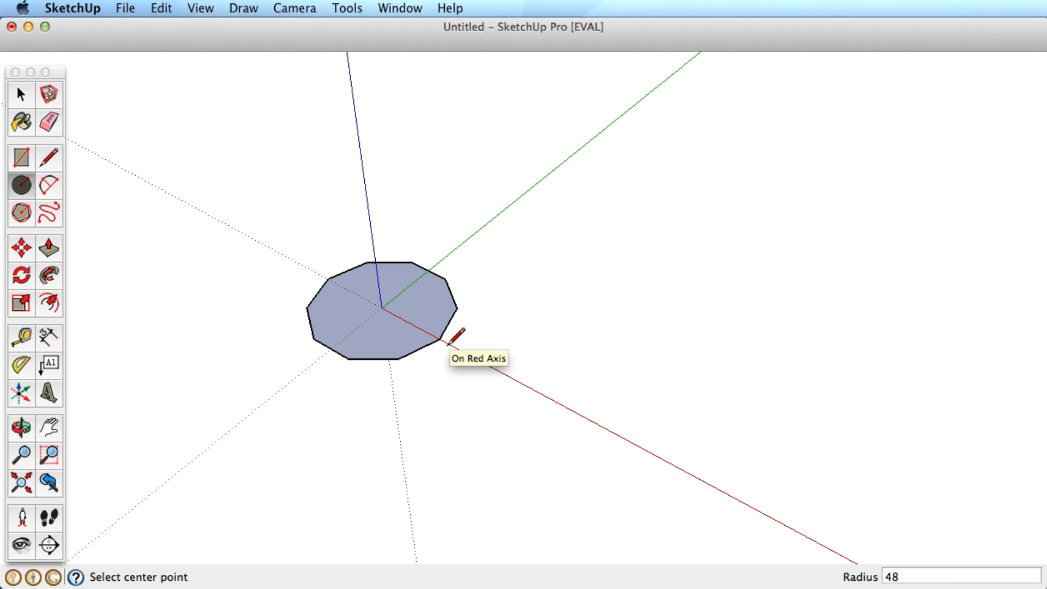
click(19, 216)
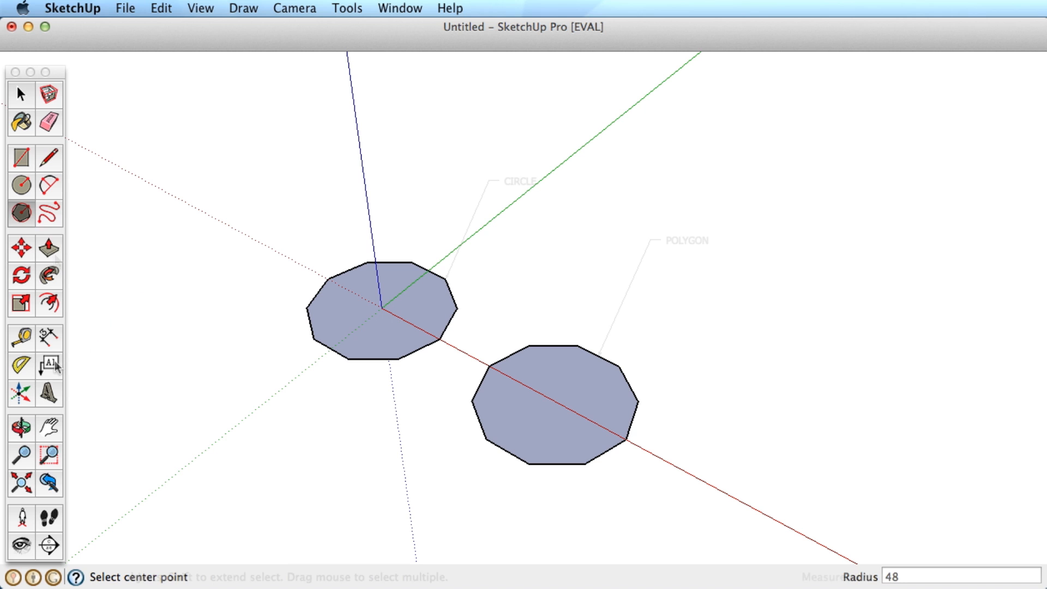
drag(377, 308, 377, 220)
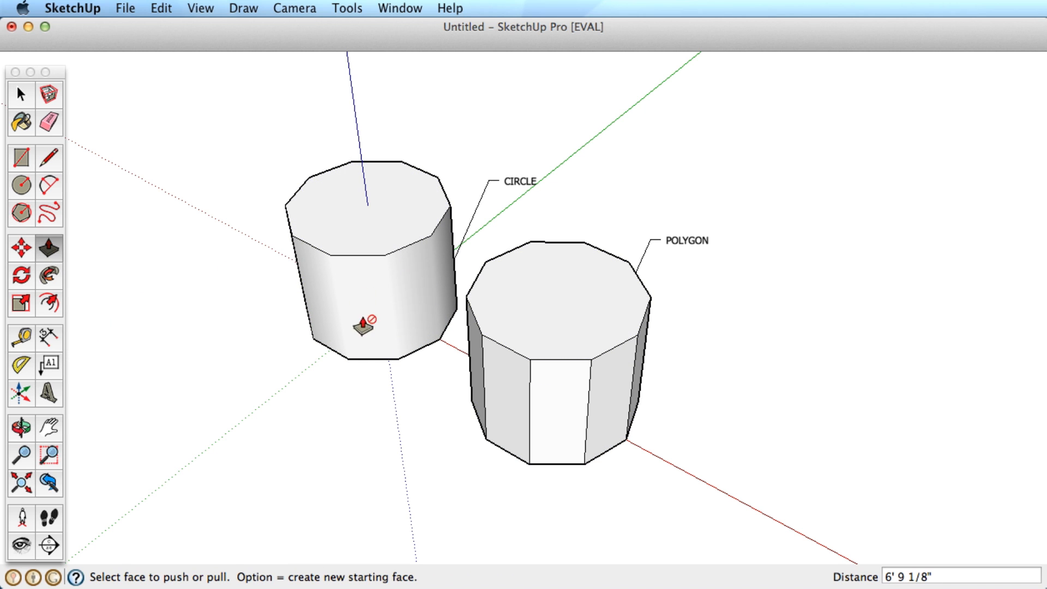
click(20, 432)
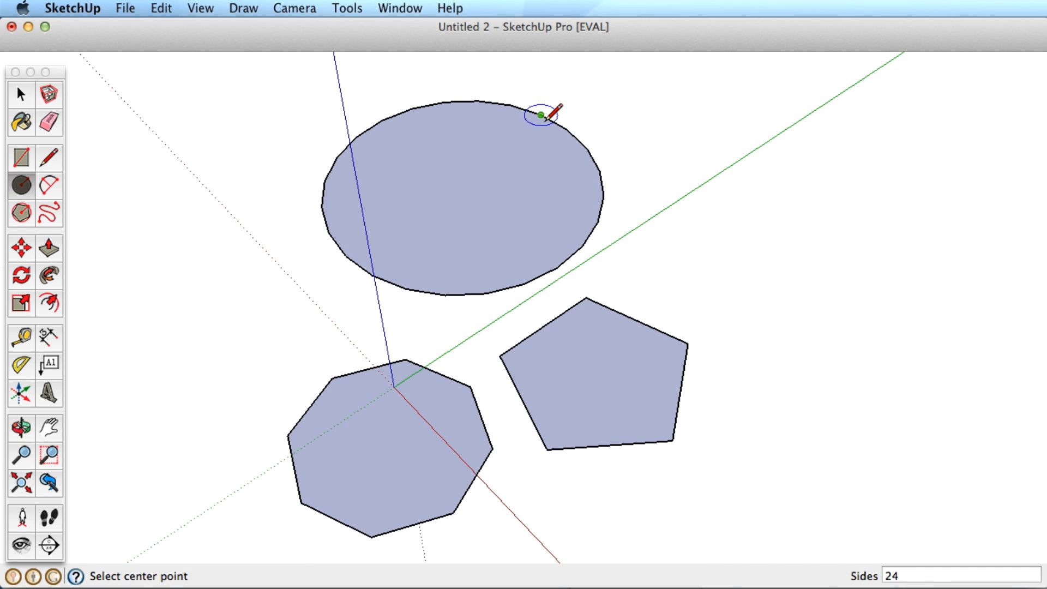
mouse_move(460, 188)
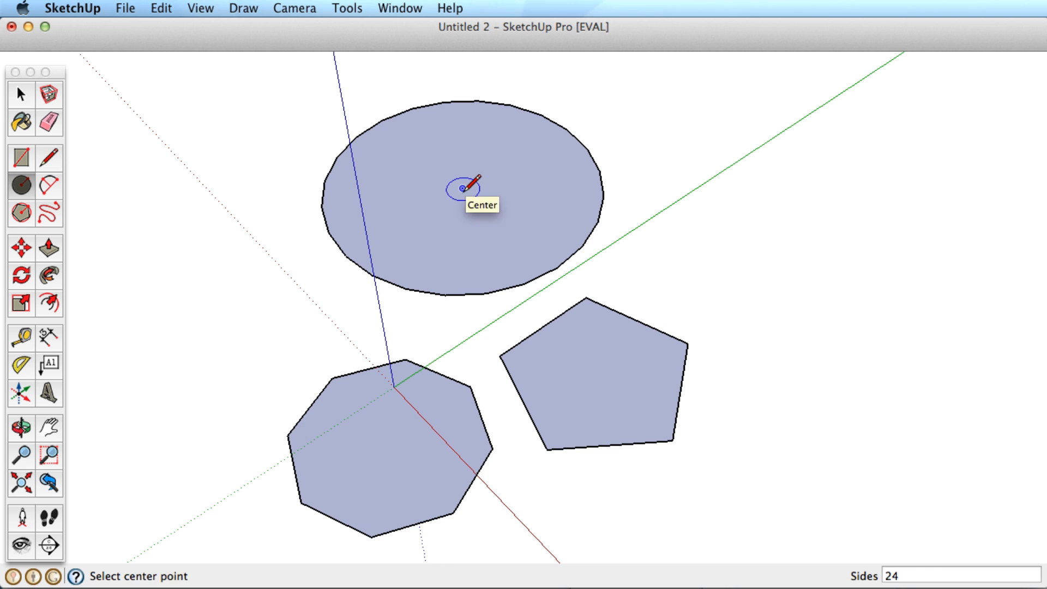
Draw inner circles centred on the big disc and the polygon using centre inference.
drag(460, 189, 535, 137)
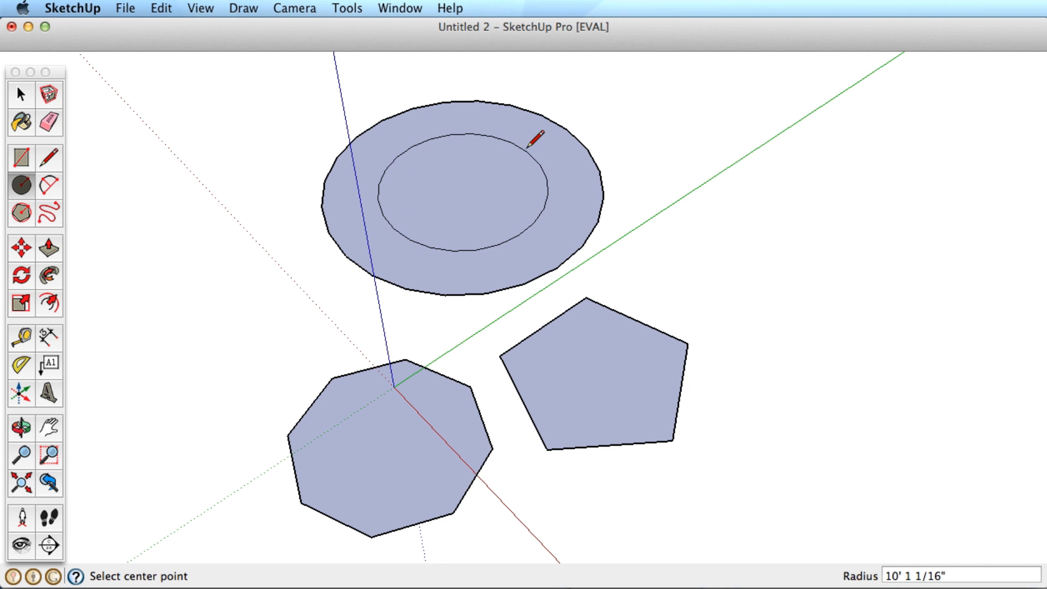
mouse_move(405, 370)
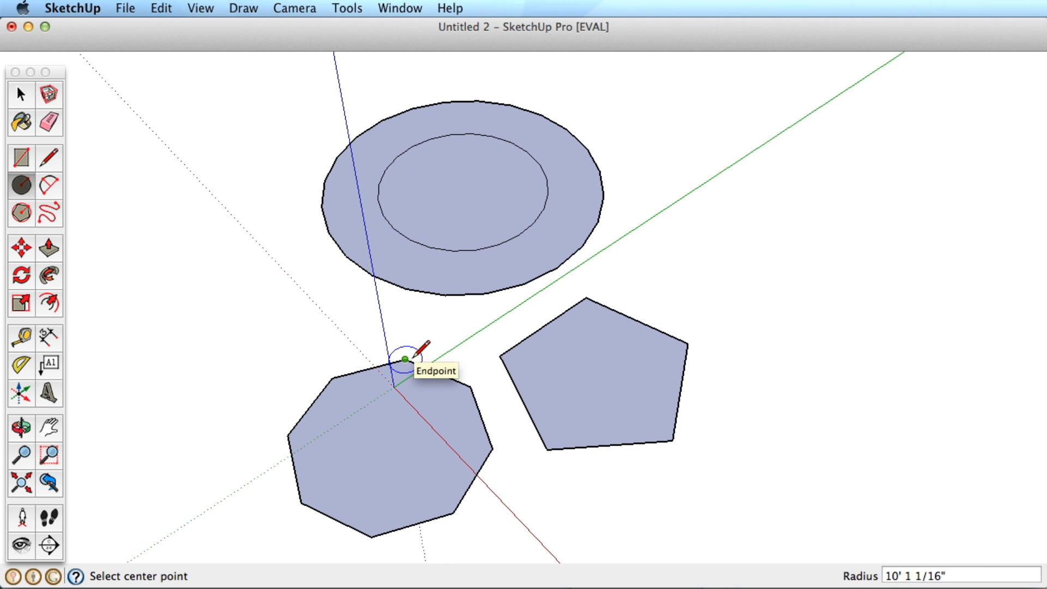
mouse_move(386, 453)
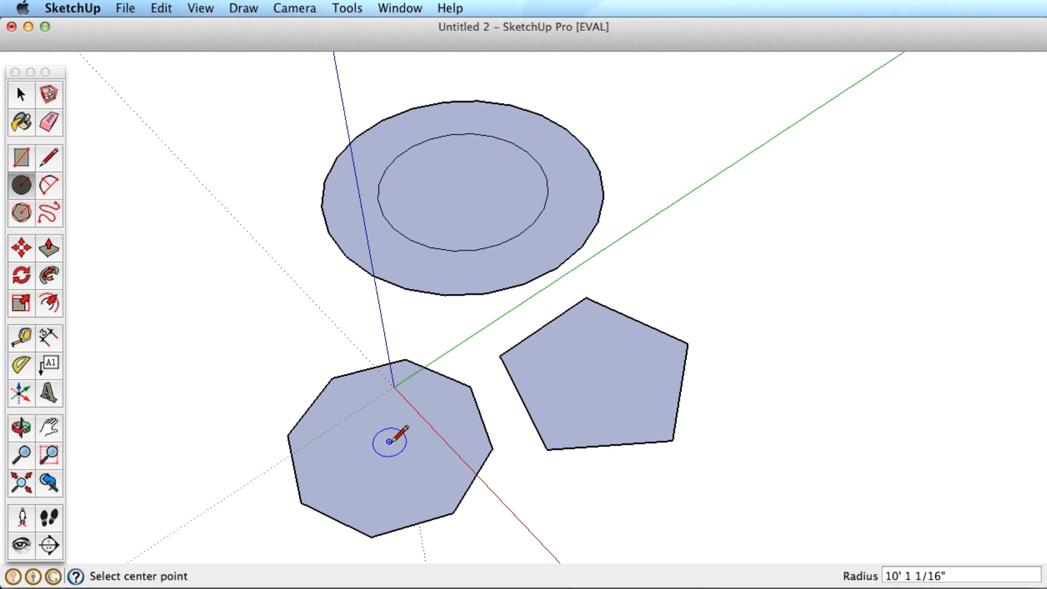
click(21, 95)
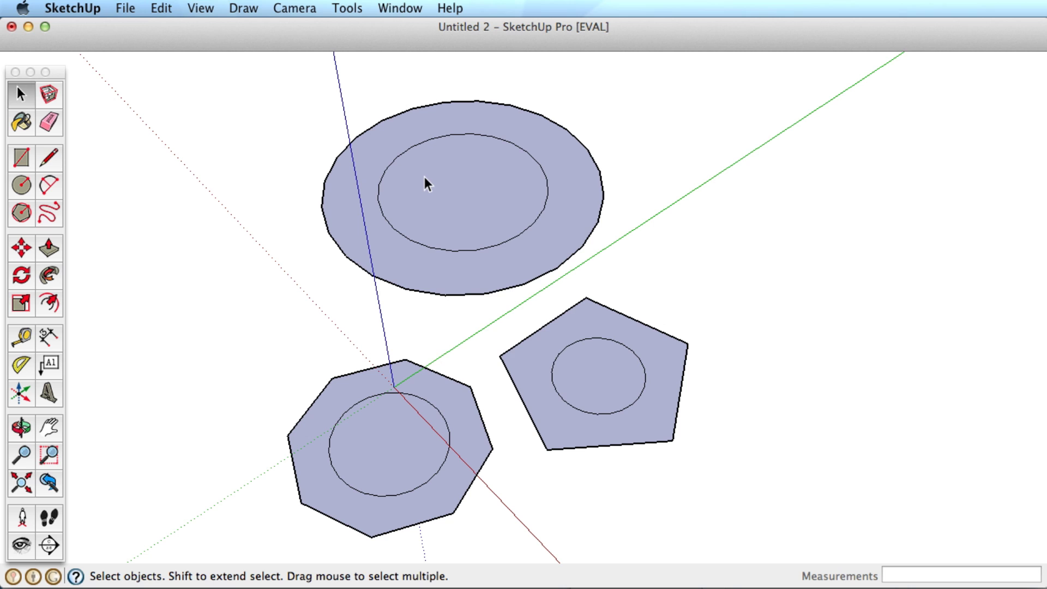
Read the inner disc's area in Entity Info and set the inner circle's segments to 10.
click(429, 185)
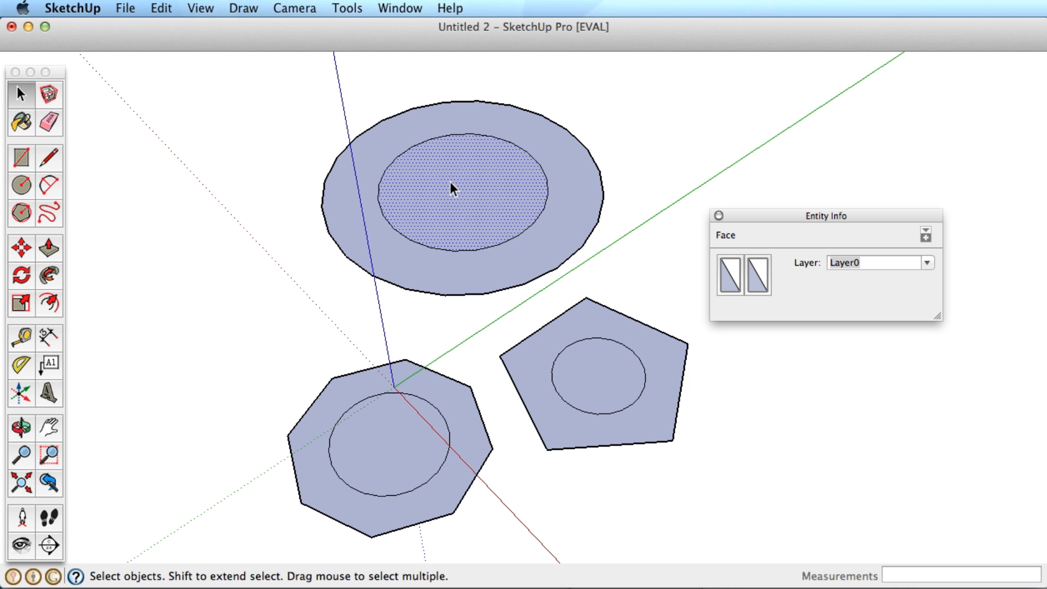
click(933, 236)
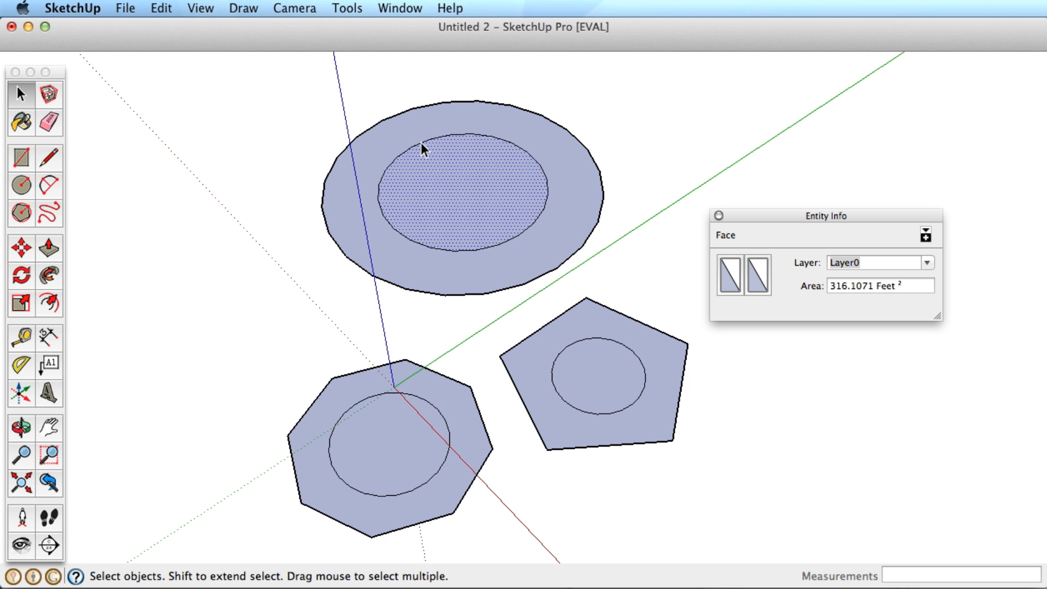
click(446, 190)
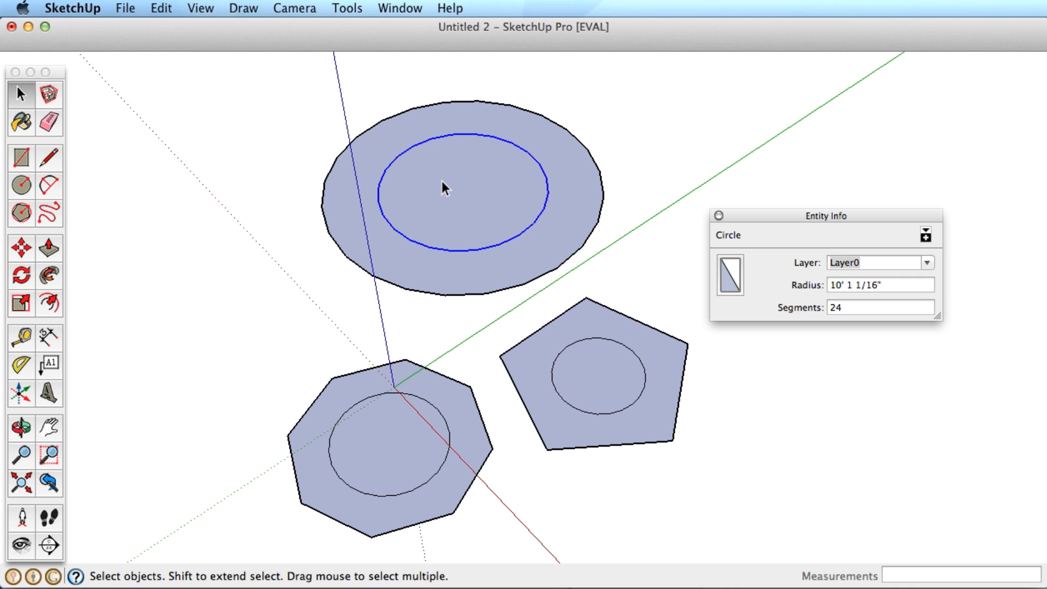
click(454, 188)
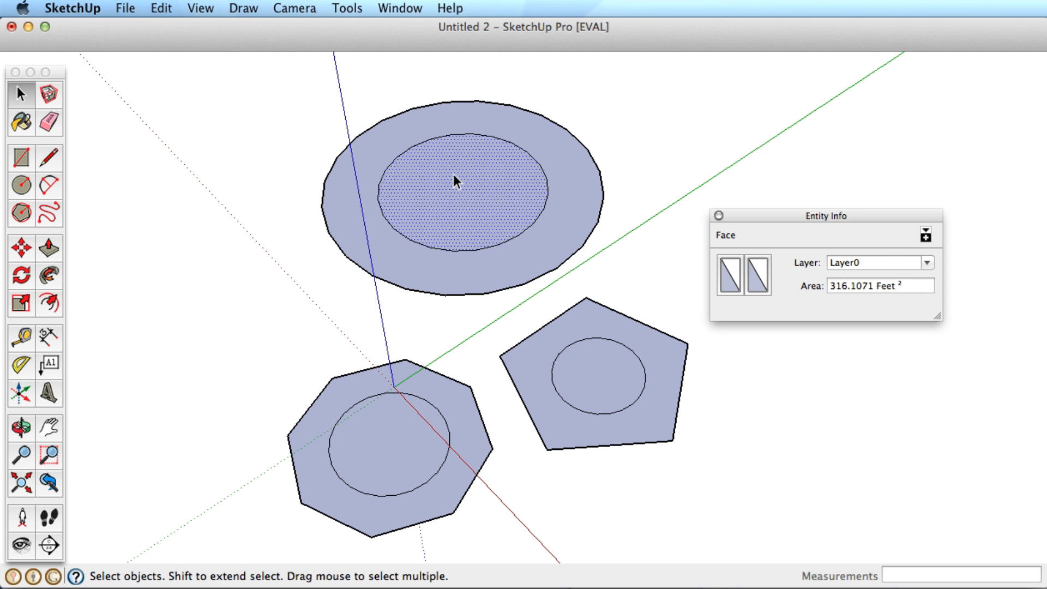
click(459, 180)
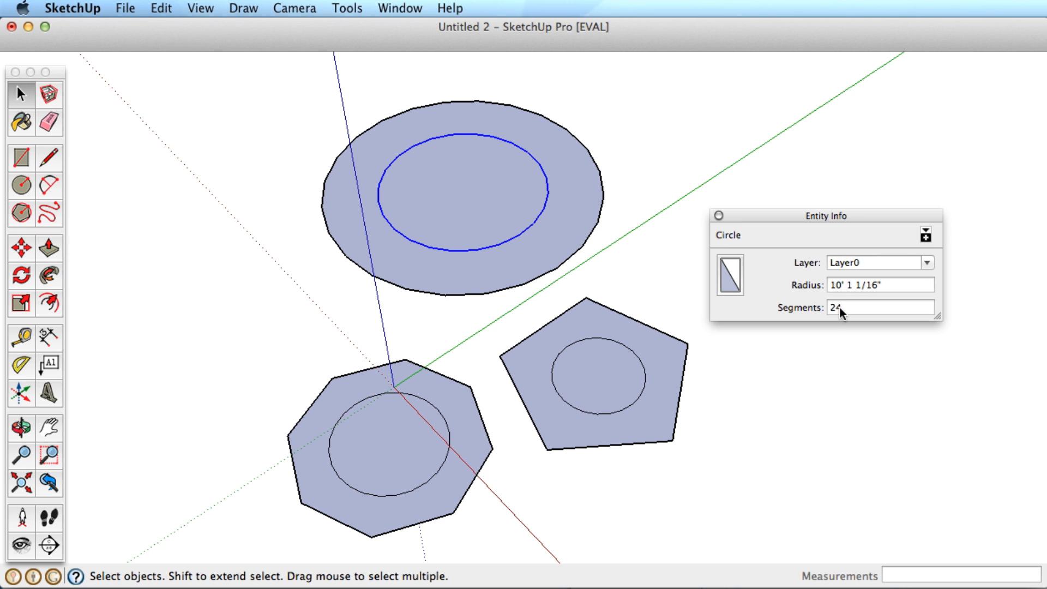
text(10)
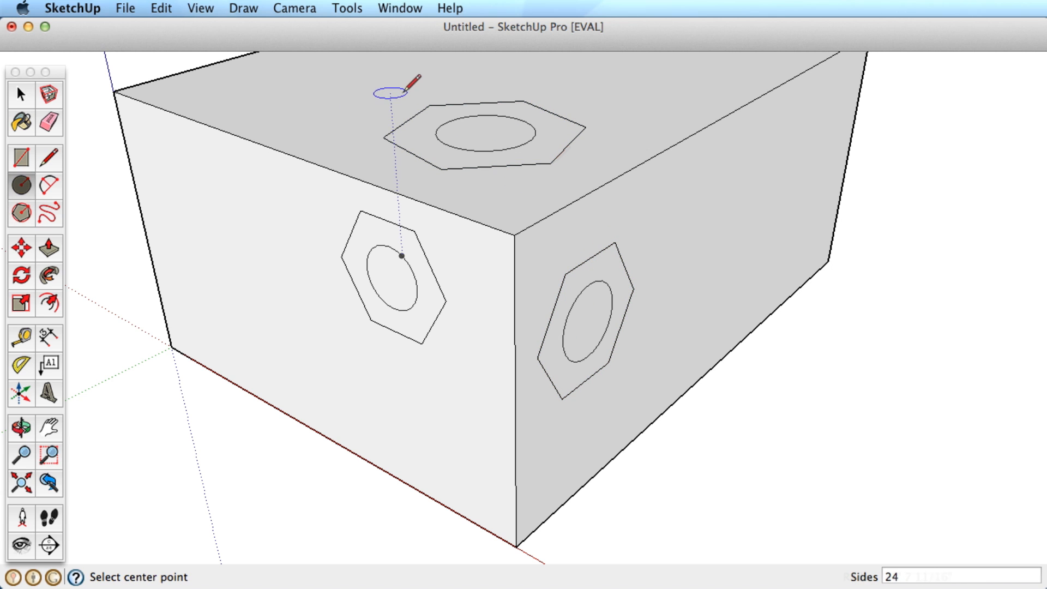
mouse_move(327, 135)
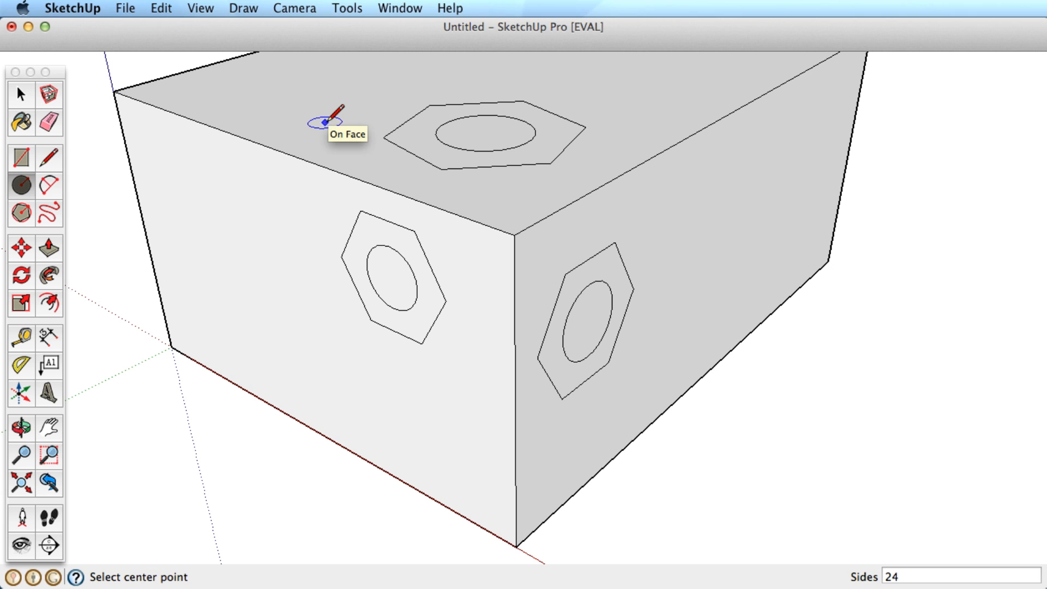
mouse_move(384, 414)
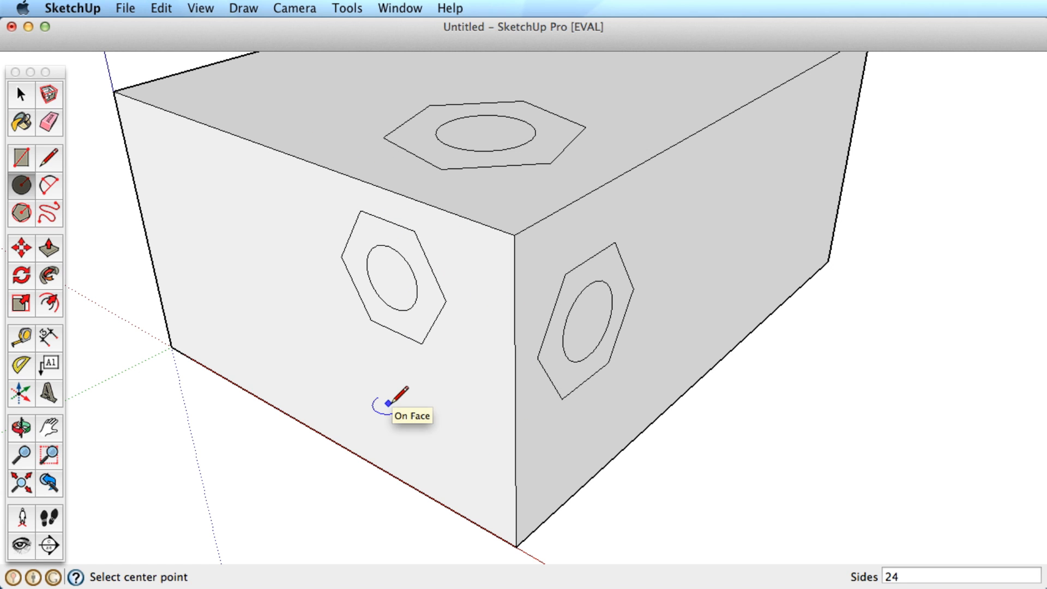
mouse_move(556, 482)
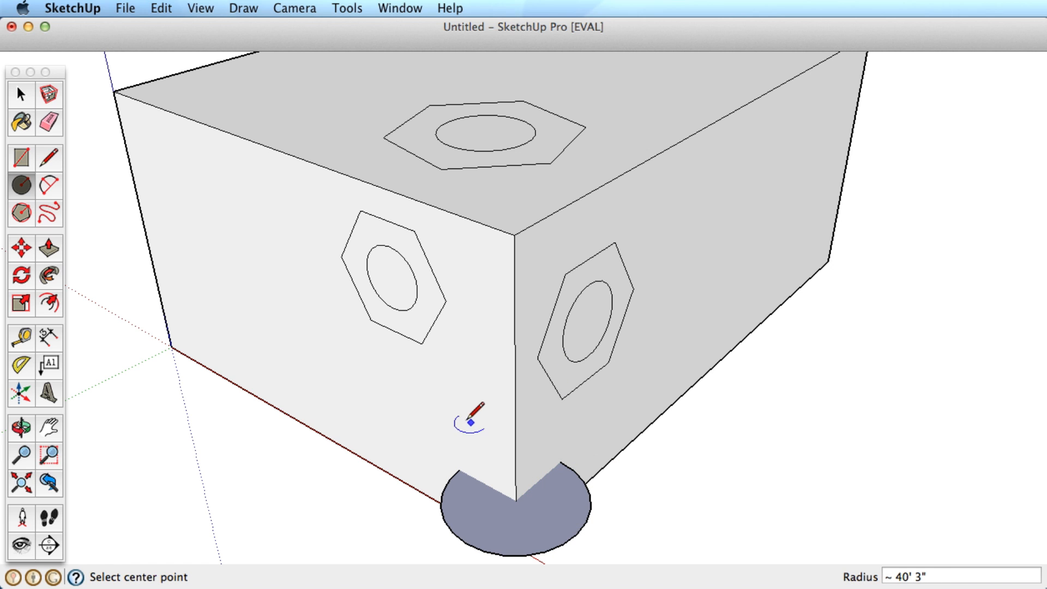
mouse_move(651, 325)
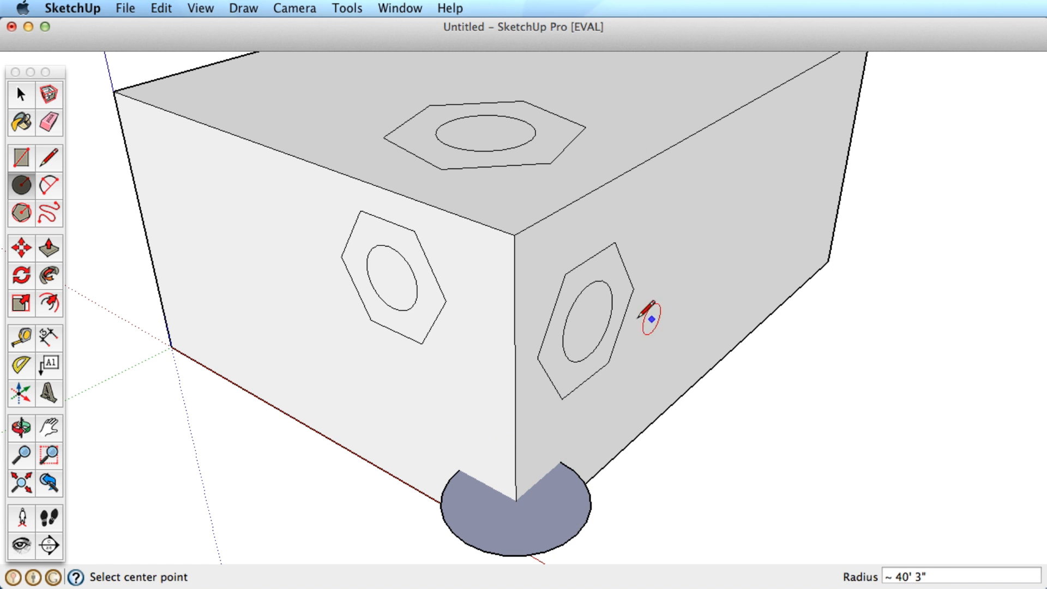